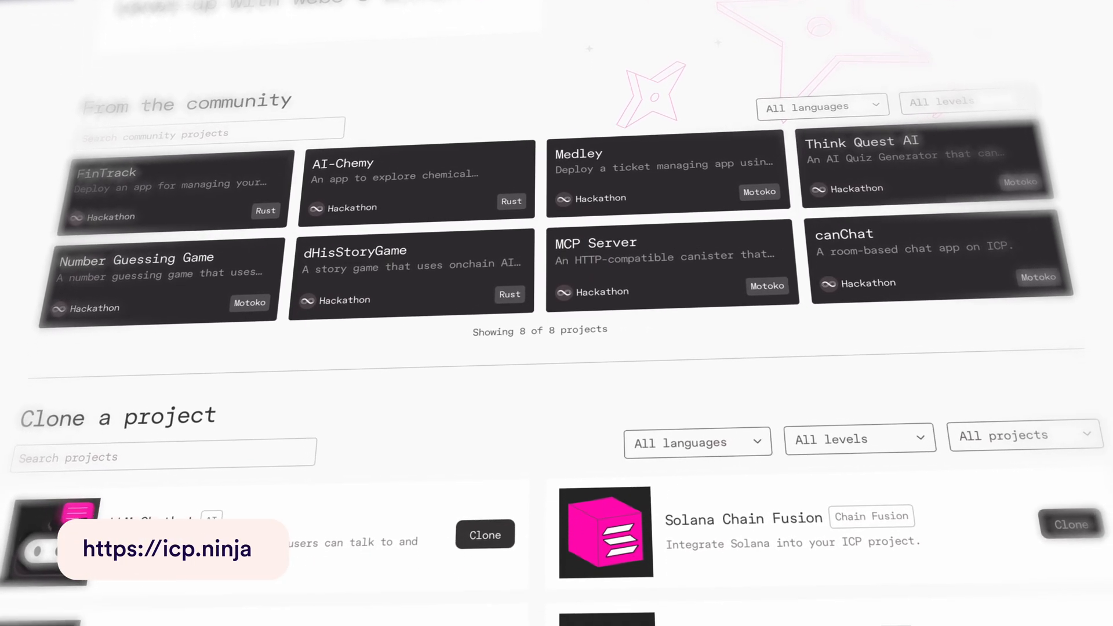
Clone the LLM Chatbot example from the ICP Ninja project list into the editor.
scroll(down, 3)
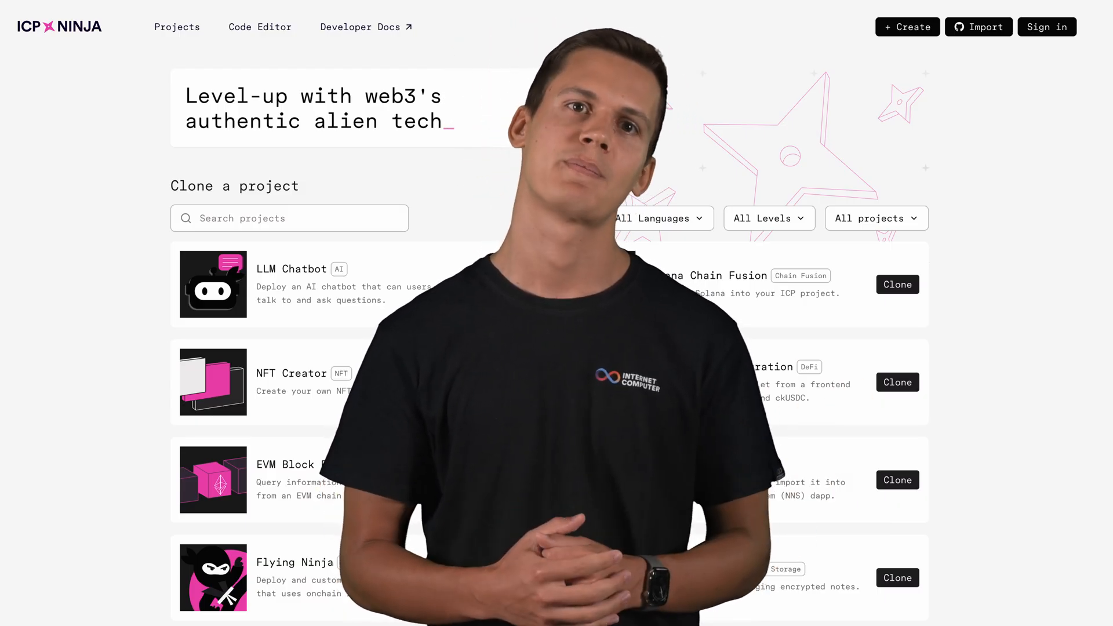
click(898, 284)
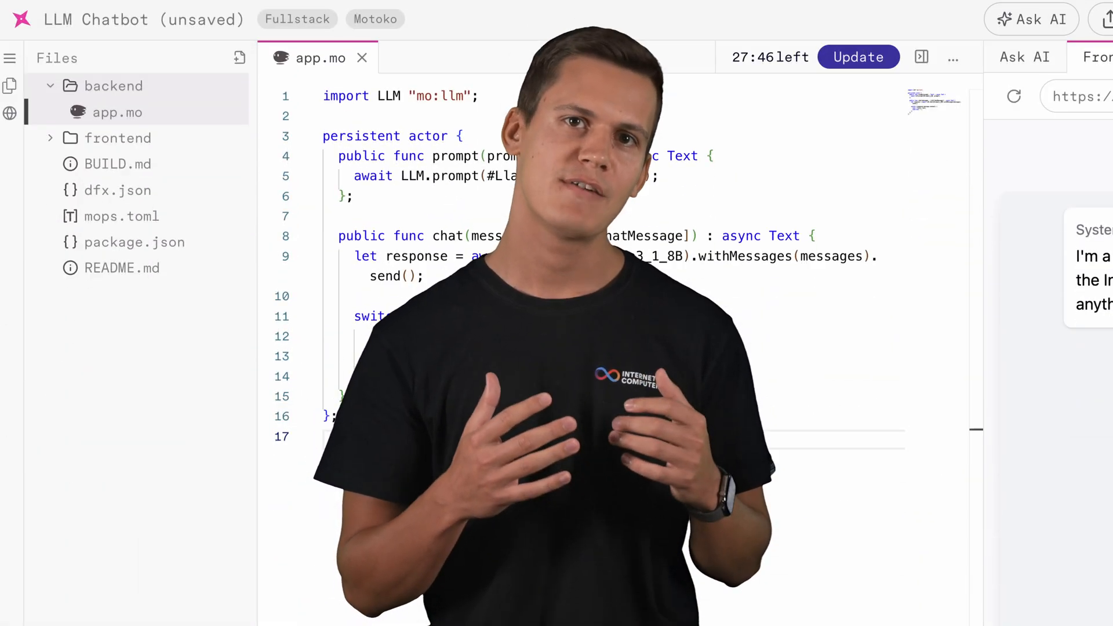